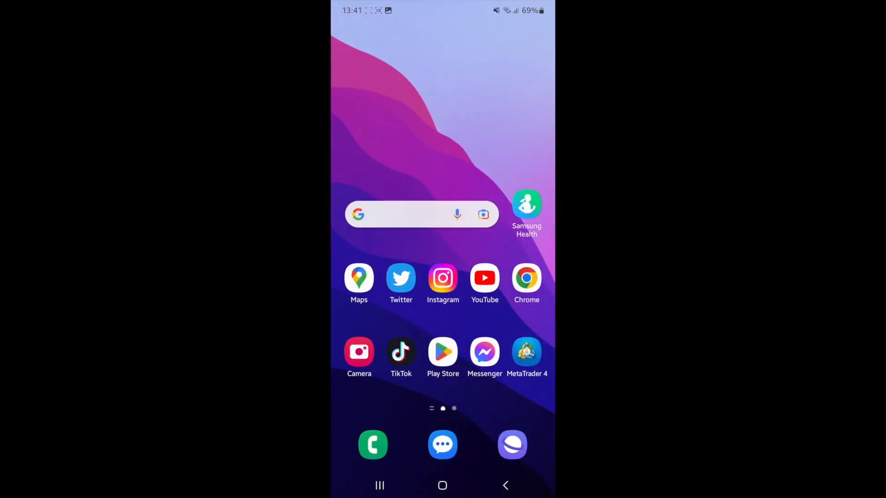
# Launch Chrome and open Manage payment info from the Netflix Account page
pyautogui.click(526, 278)
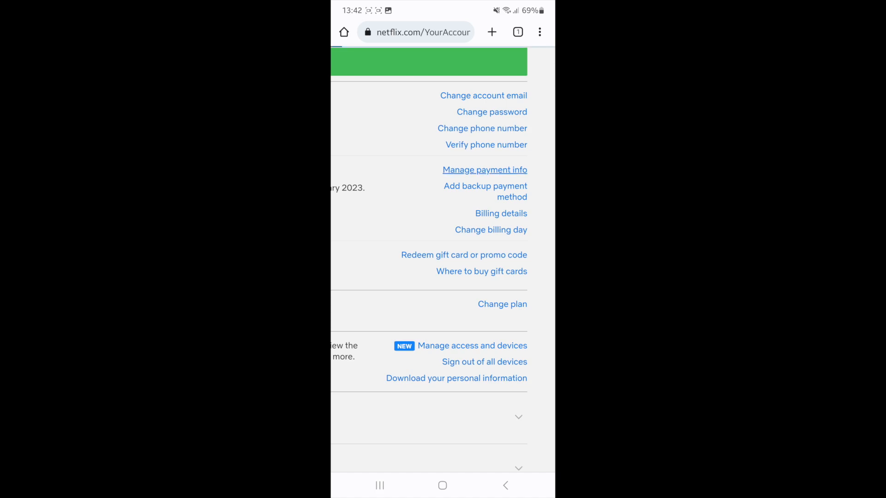
pyautogui.click(484, 169)
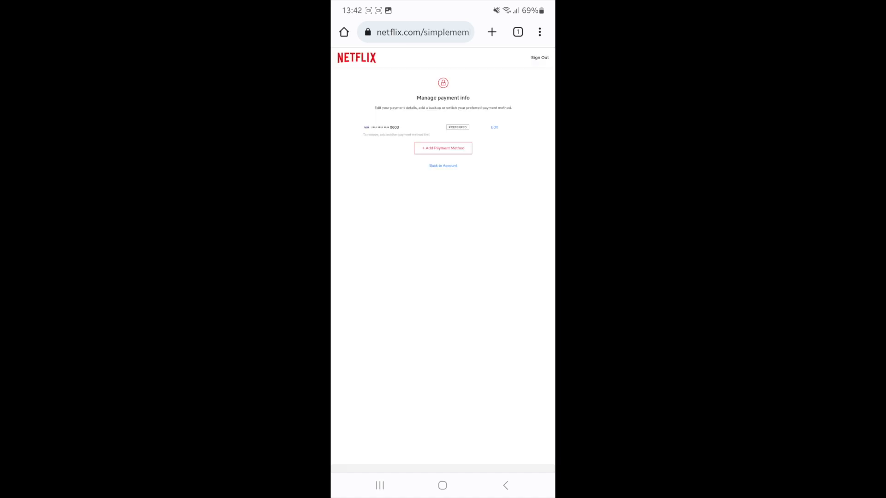